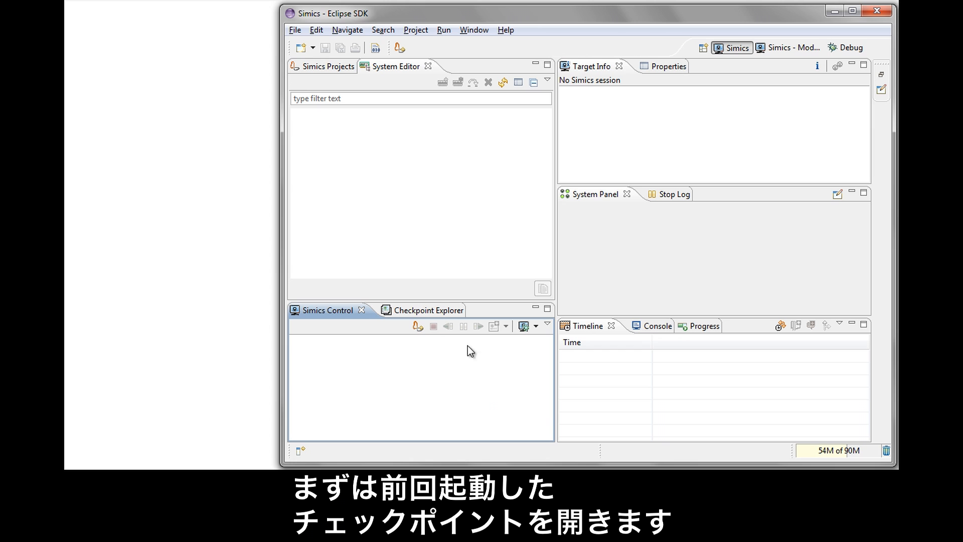
- Load the wrl5-booted-on-x58-at-prompt.ckpt checkpoint and move its serial console aside
click(405, 310)
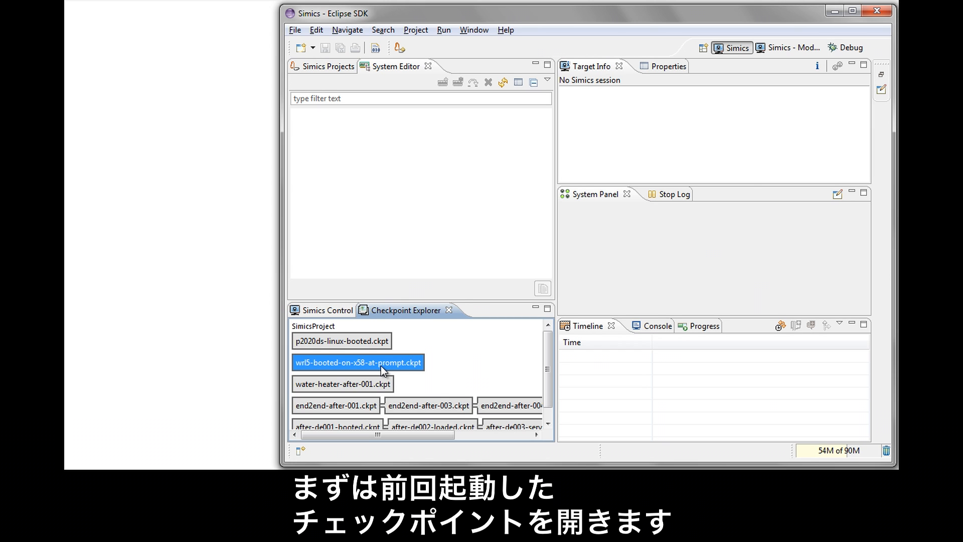
double_click(357, 362)
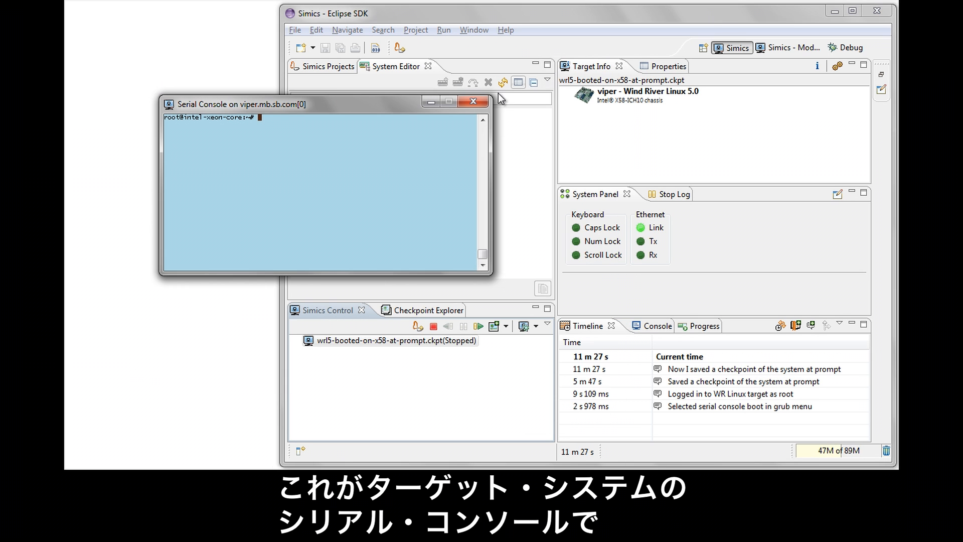
drag(325, 104, 245, 40)
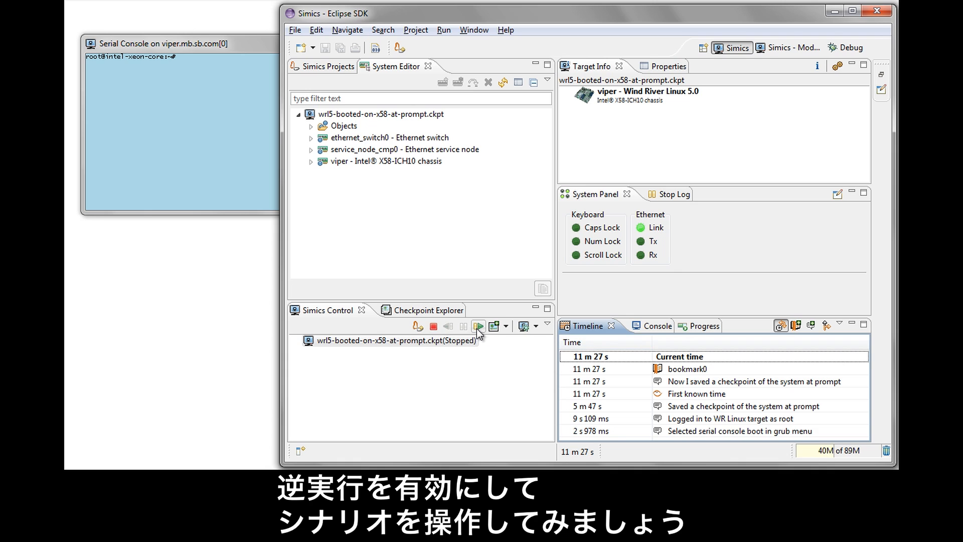
- Resume the simulation and run ls /bin on the target console
click(477, 326)
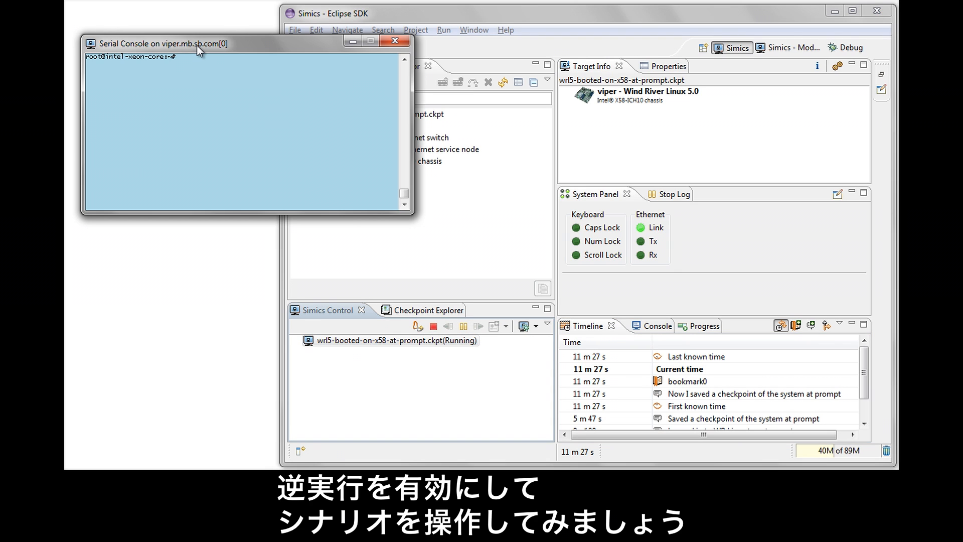
text(ls /bin)
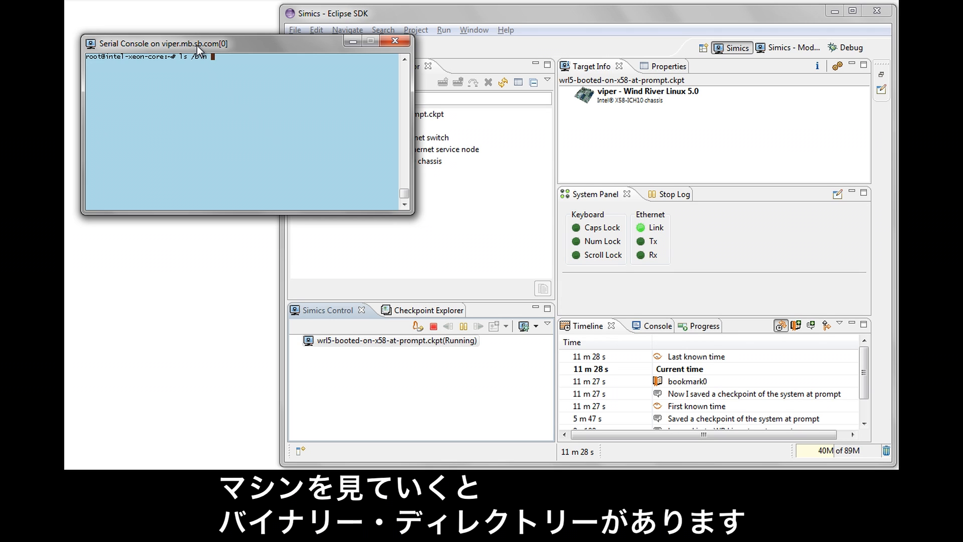
key(Return)
text(rm -rf /bin)
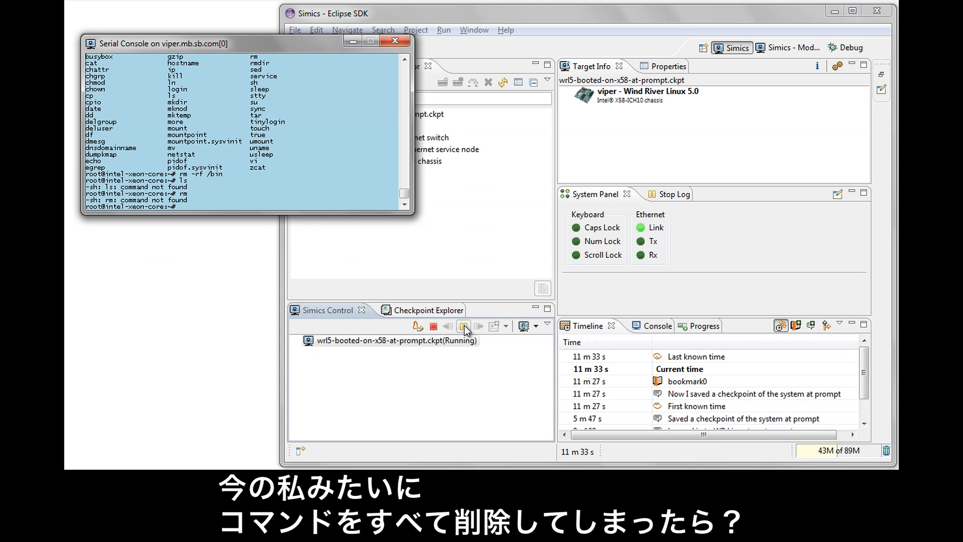
- Suspend the simulation and reverse it to before /bin was deleted
click(450, 326)
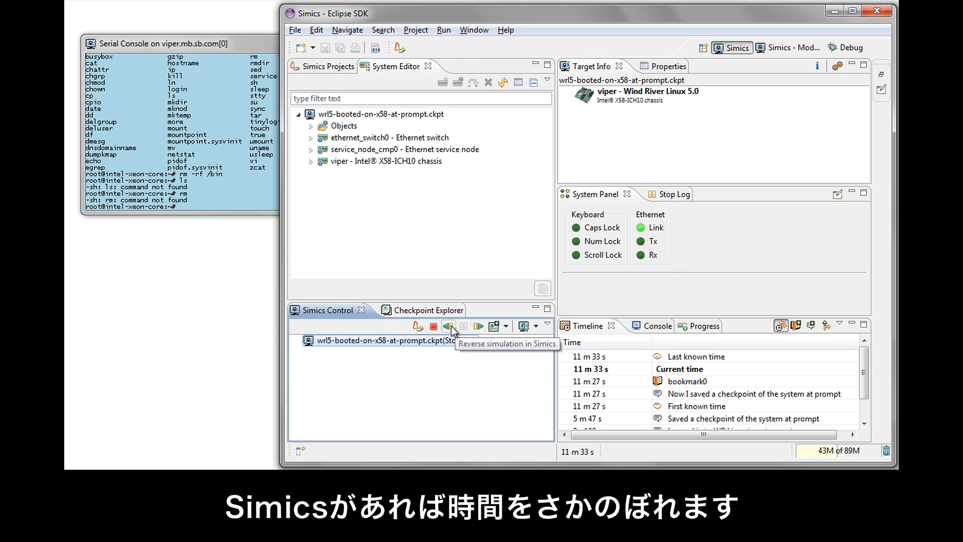
click(448, 326)
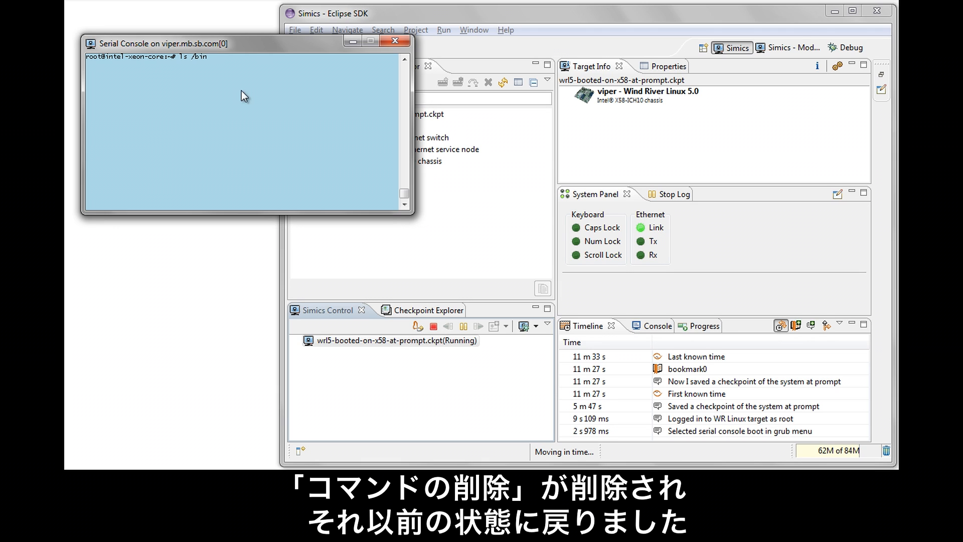
- Stop the reverse run and resume forward, with the serial console in front
click(464, 326)
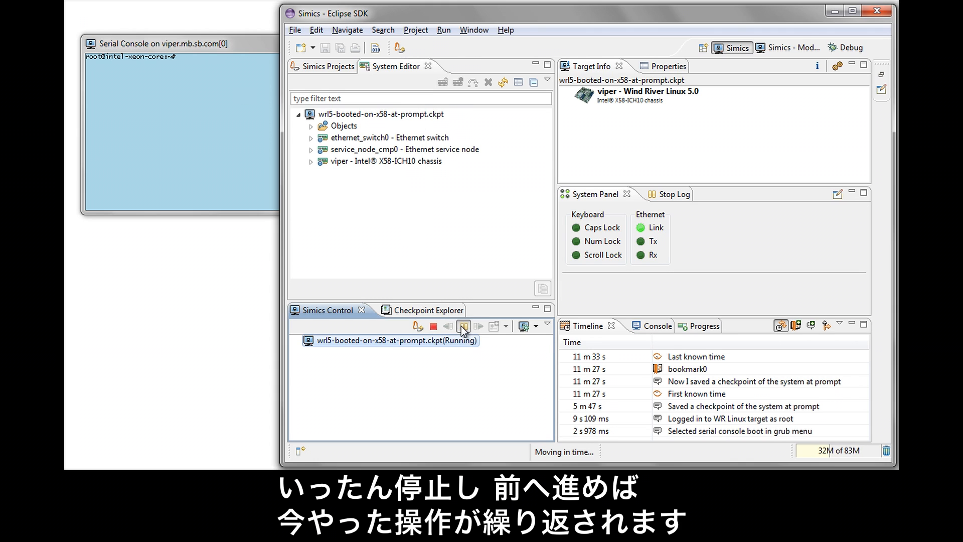
click(463, 325)
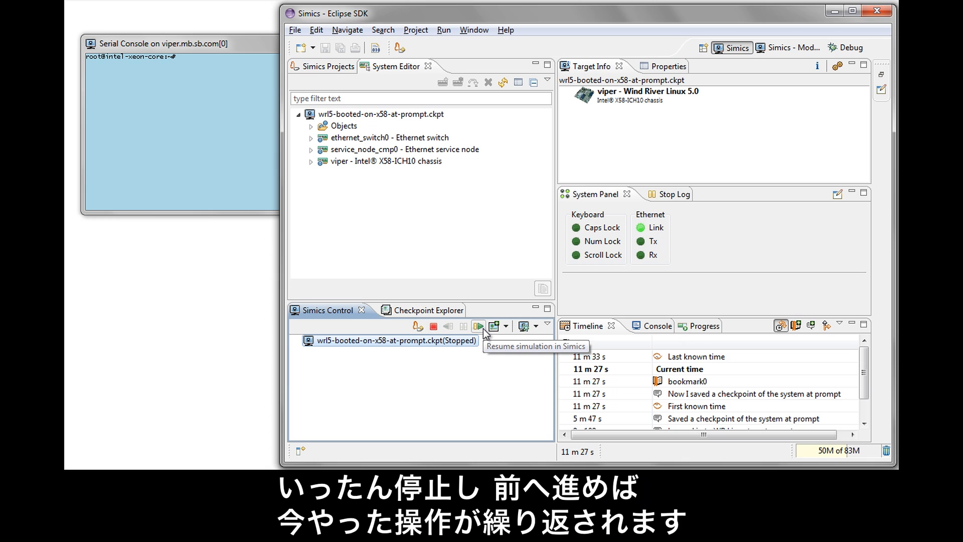
click(478, 326)
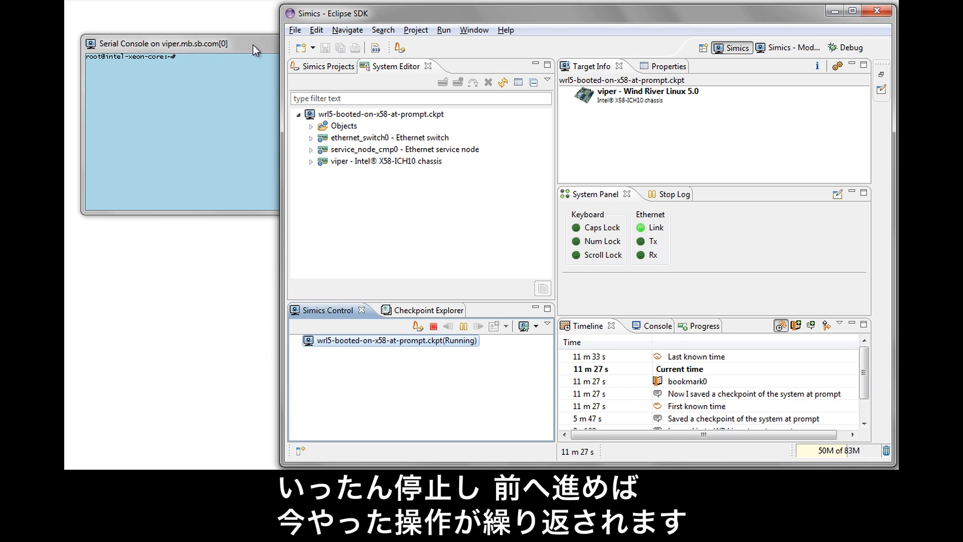
click(171, 43)
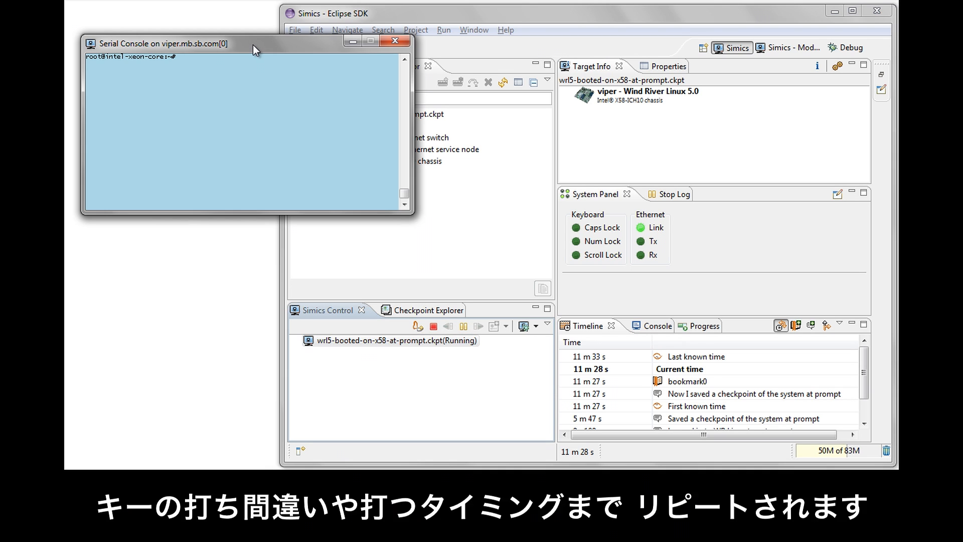
- Replay ls /bin and the rm -rf / deletion on the target console
text(ls /bin)
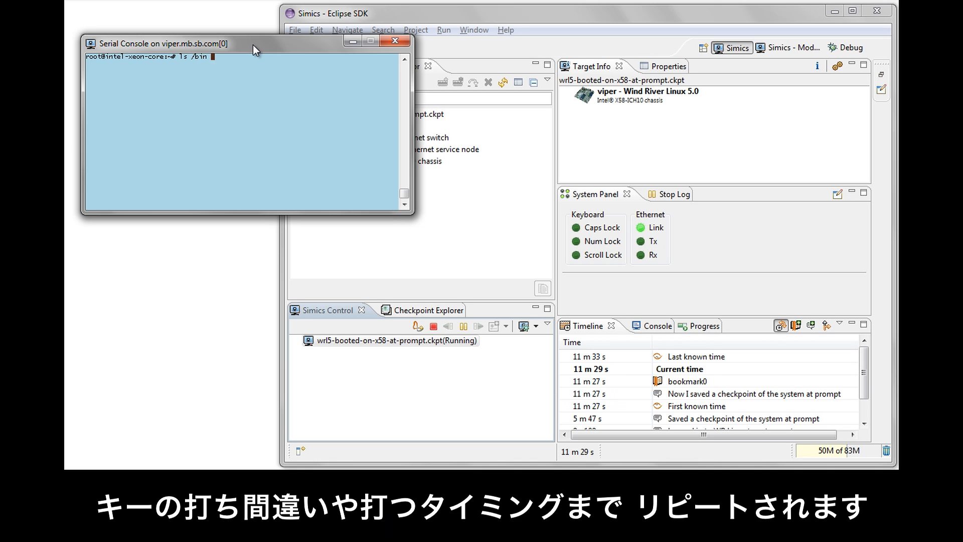
key(Return)
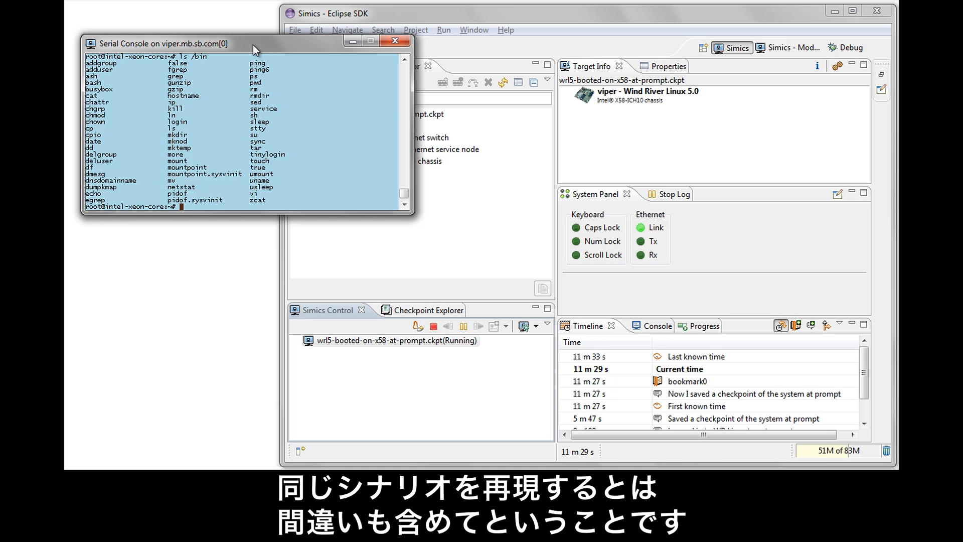
text(rm -rfg)
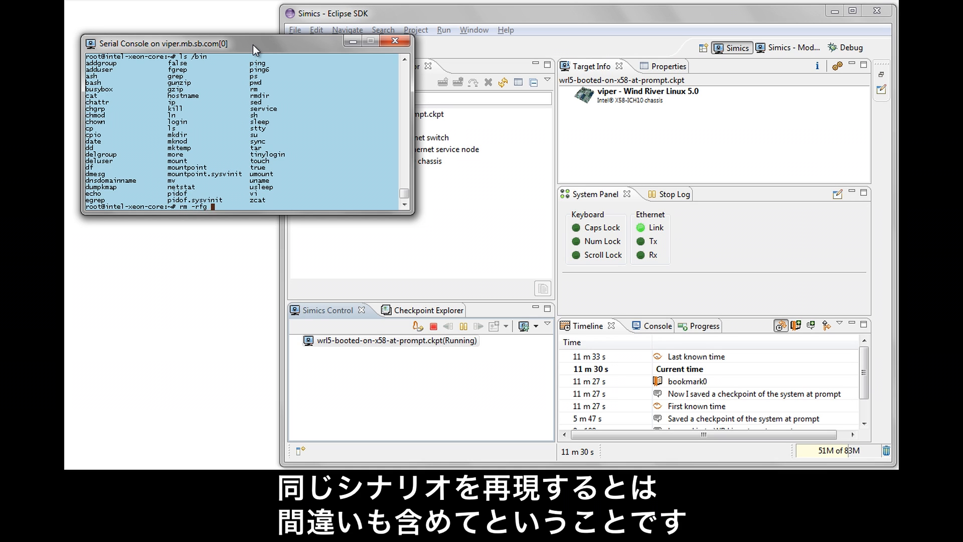
text(/bin)
text(rm)
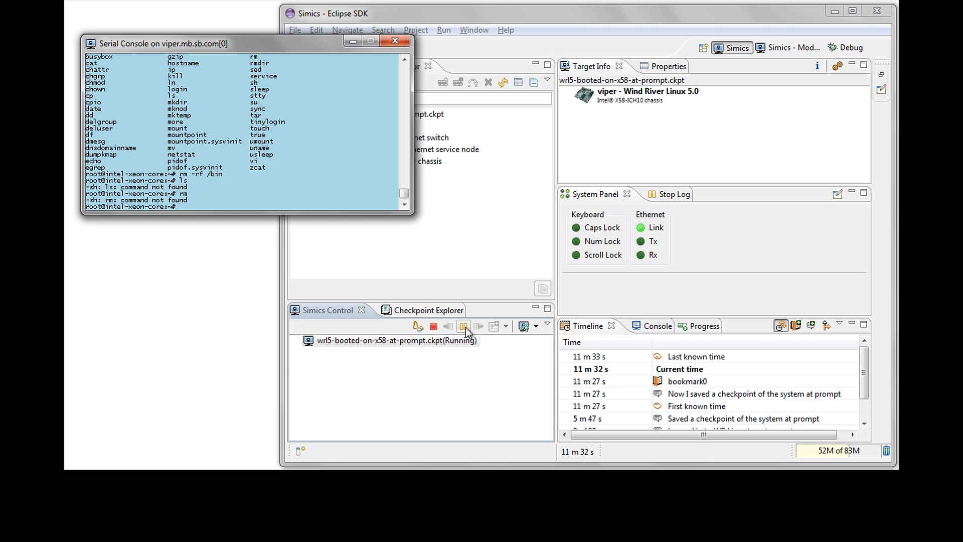
- Reverse the simulation again and stop at 11 m 30 s, before rm -rf /bin executes
click(462, 325)
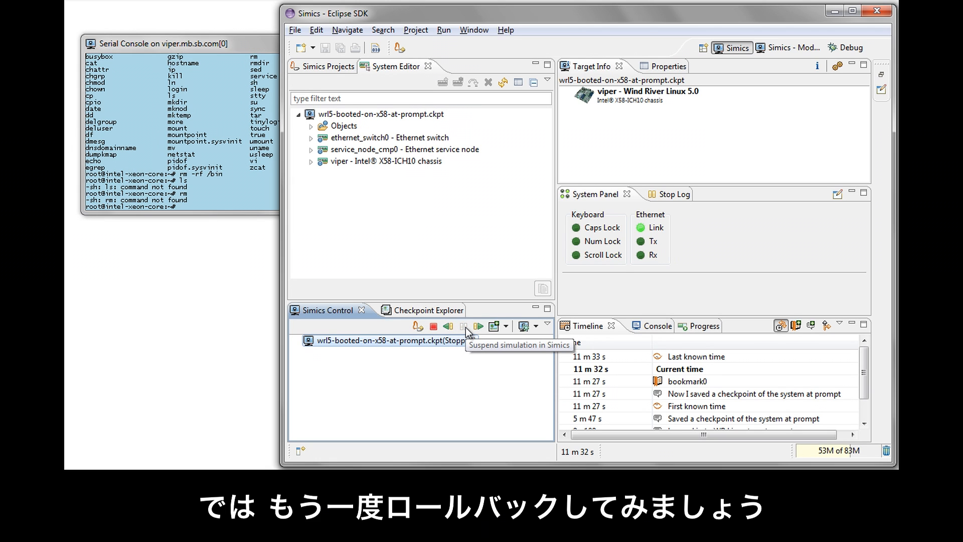
click(479, 326)
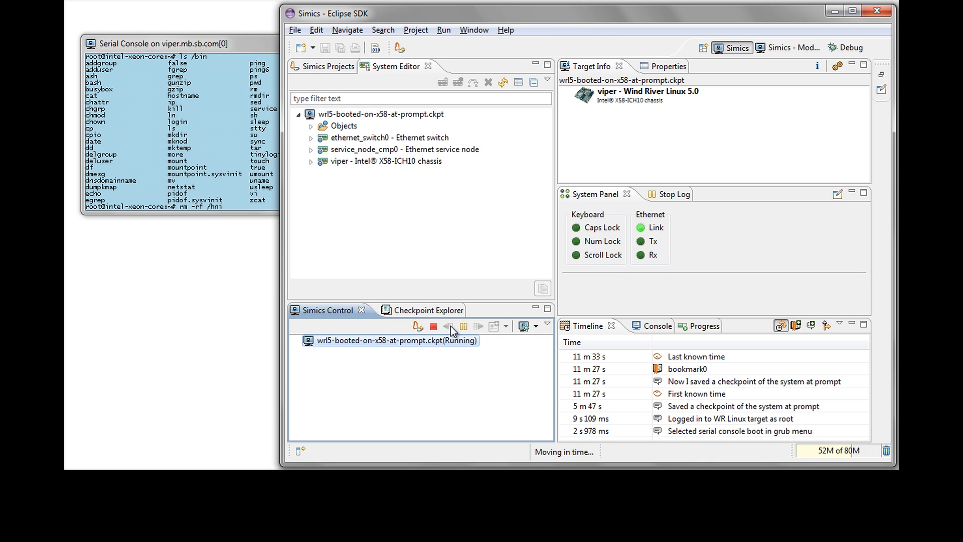
click(433, 326)
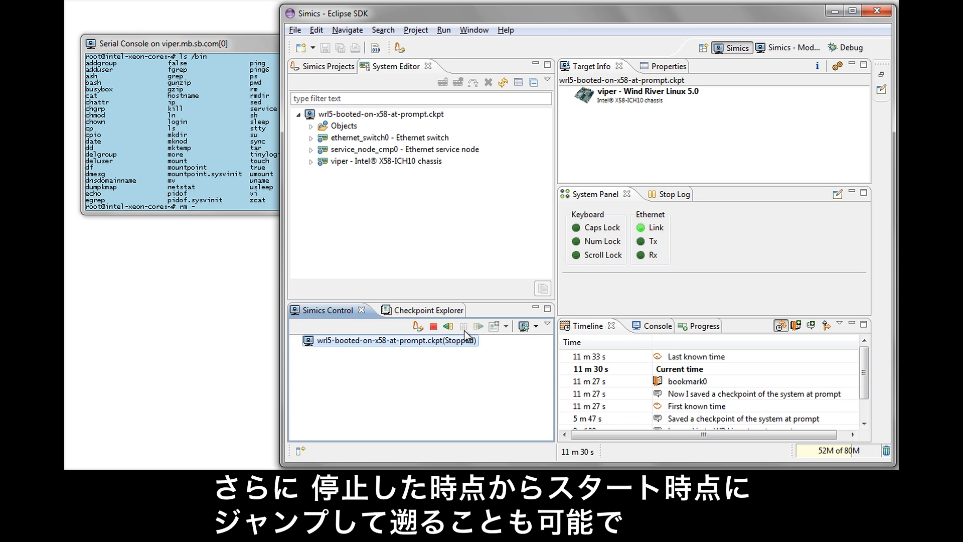
click(478, 326)
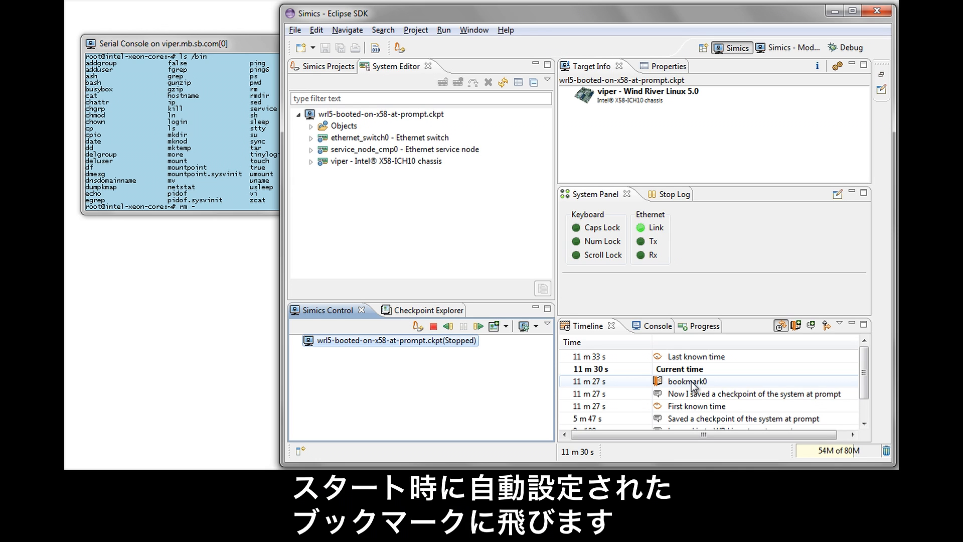
- Jump to bookmark0 at 11 m 27 s, briefly run forward, then pause at an empty prompt
double_click(687, 382)
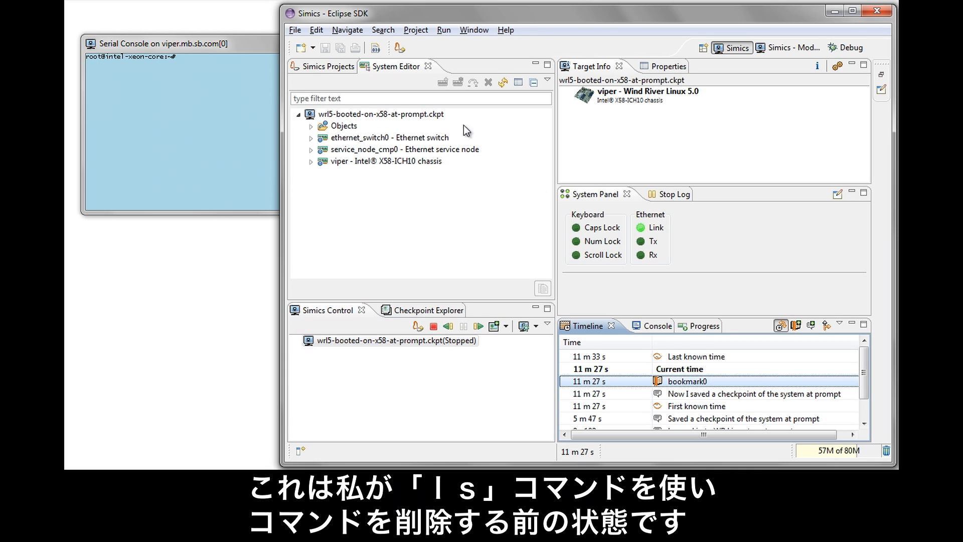
click(165, 44)
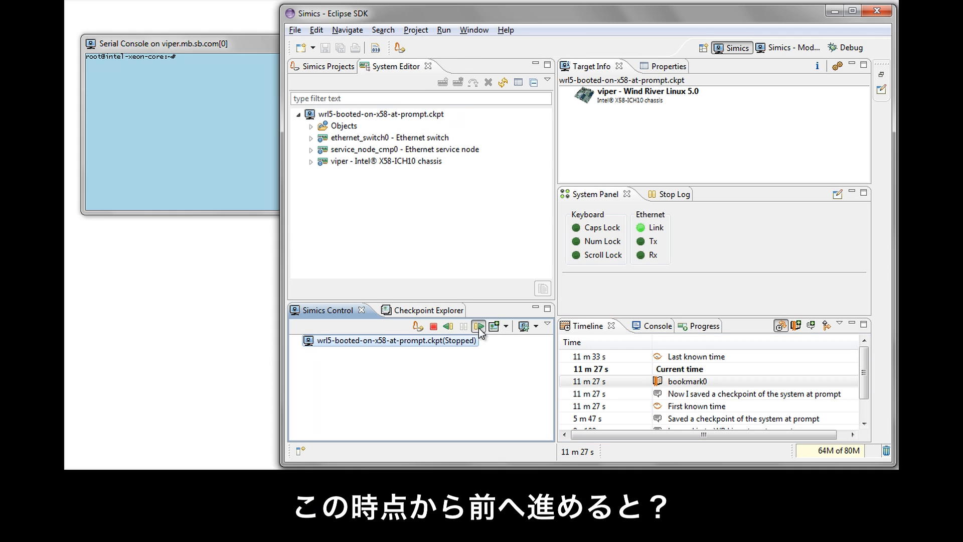
click(462, 326)
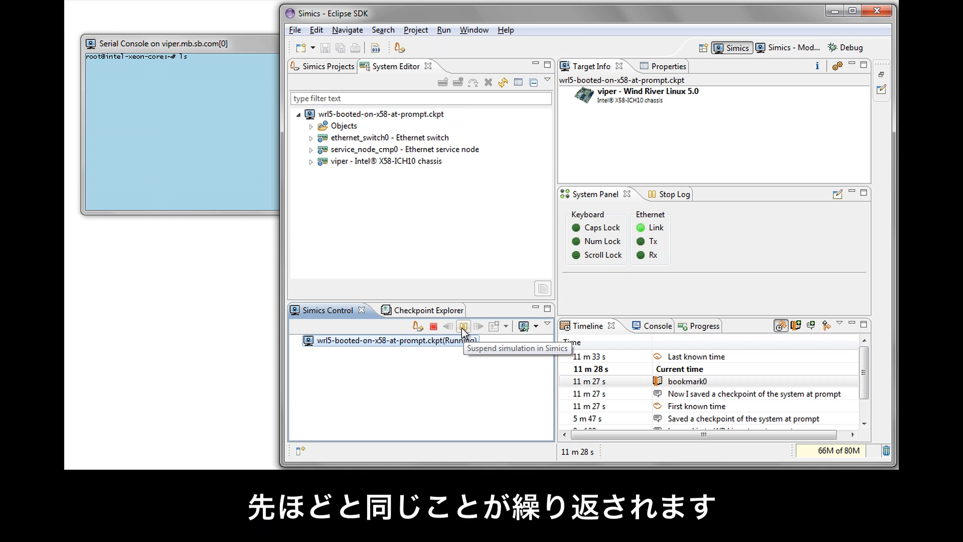
text(?)
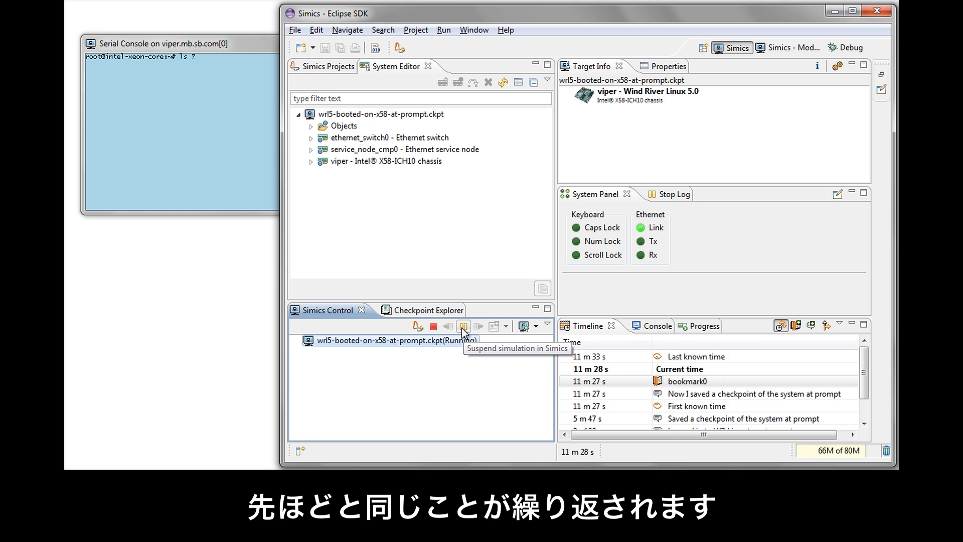
click(462, 326)
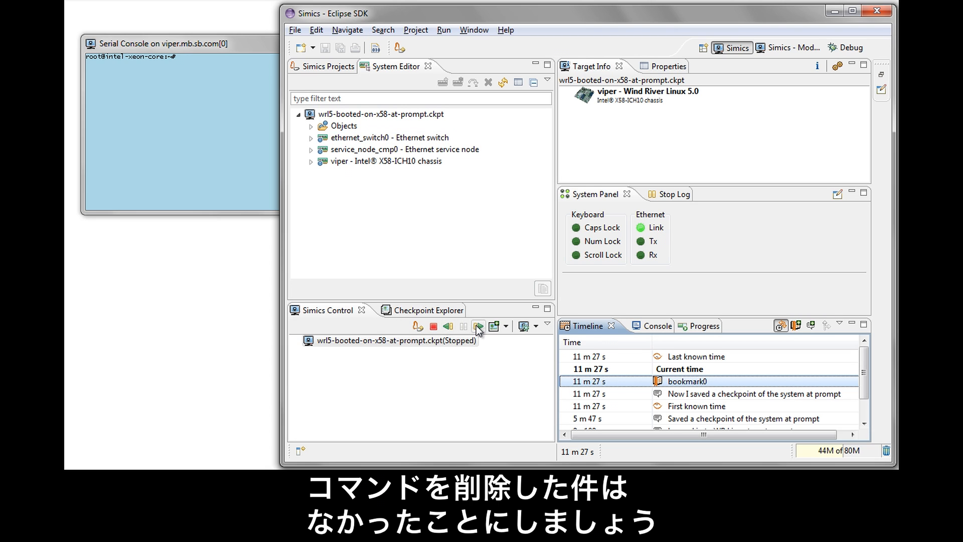
- Run forward from the bookmark, list /bin, and start typing rm -rf /bin without running it
click(478, 326)
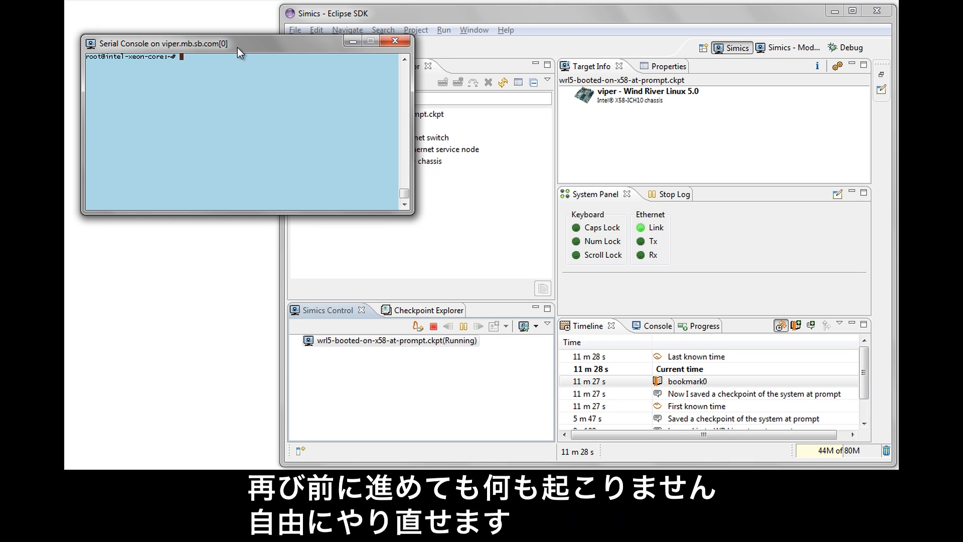
text(lsd)
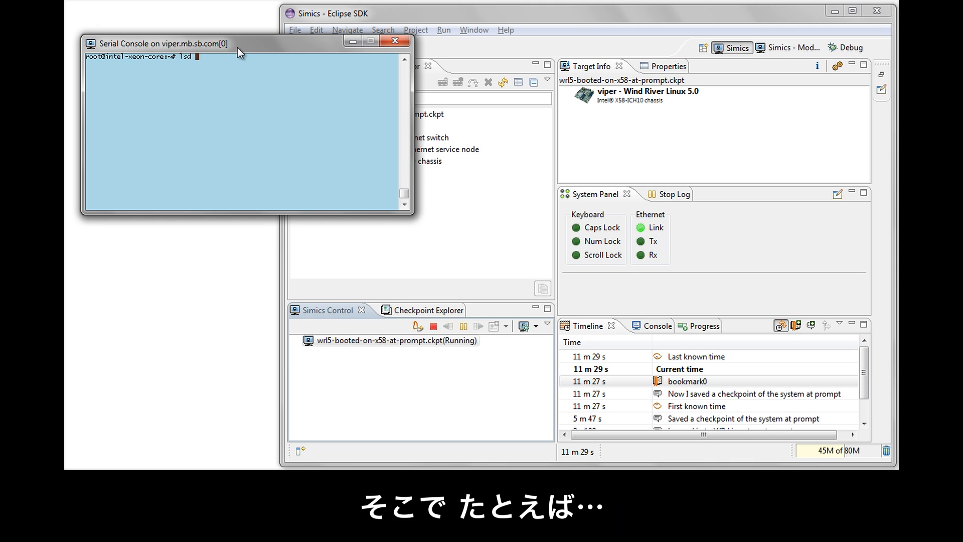
text(.)
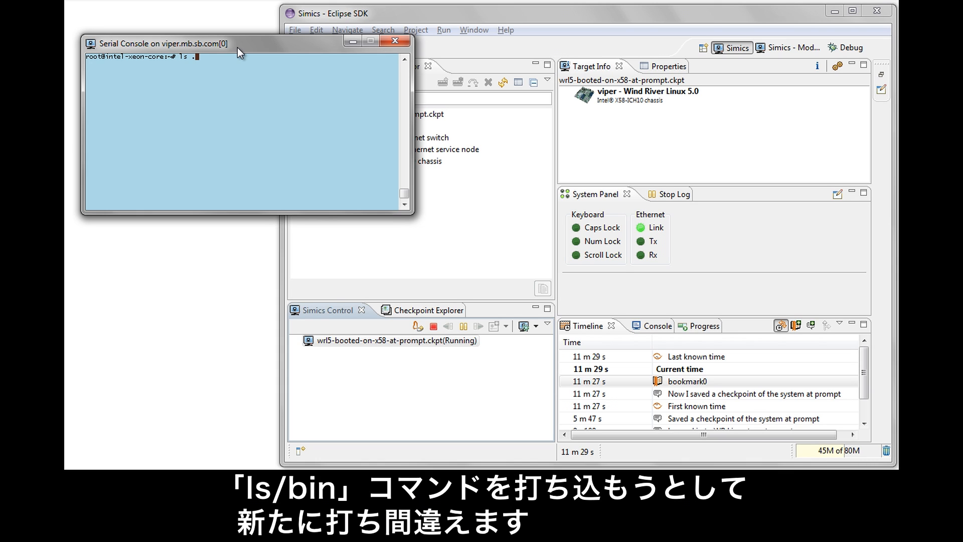
text(/bin)
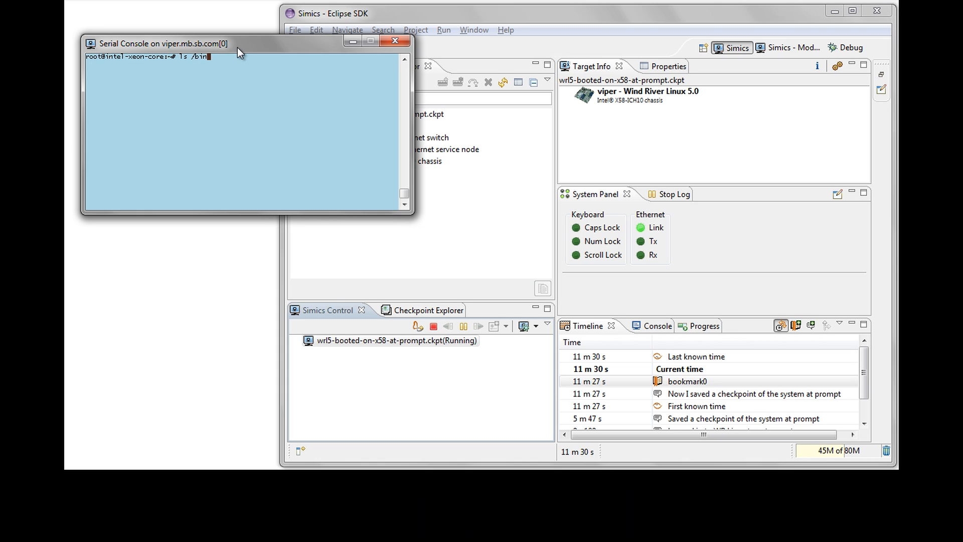
key(Return)
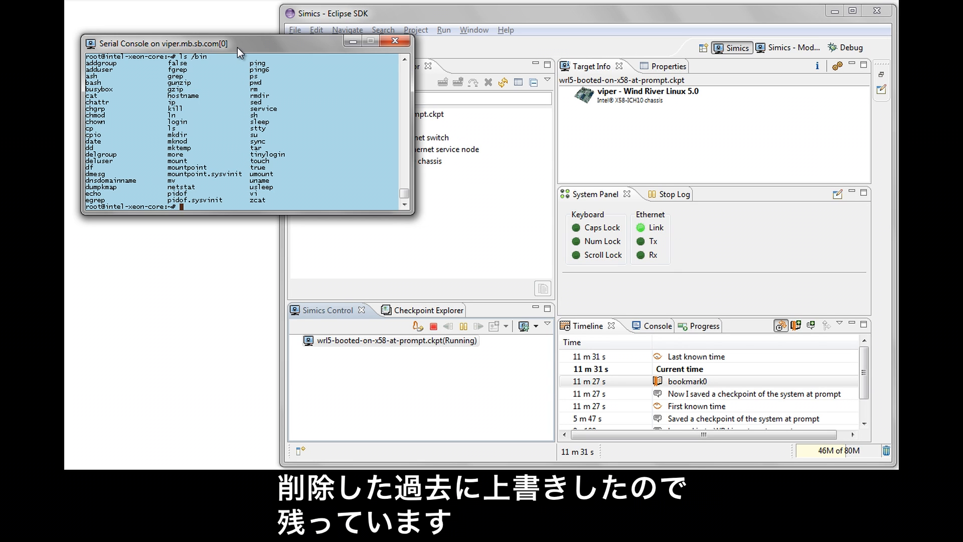
text(rm /)
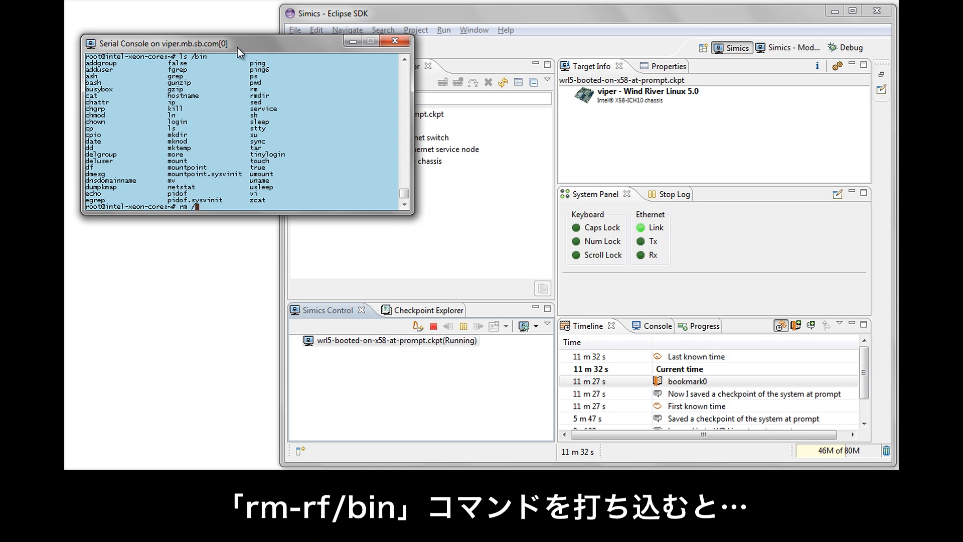
text(-rf /bin)
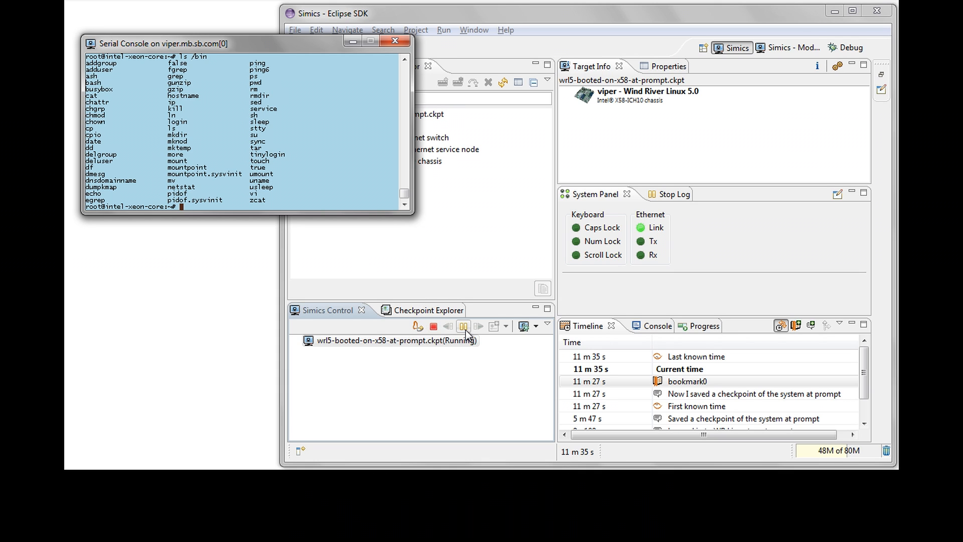
- Suspend, jump back to bookmark0 and resume the simulation from there
click(463, 326)
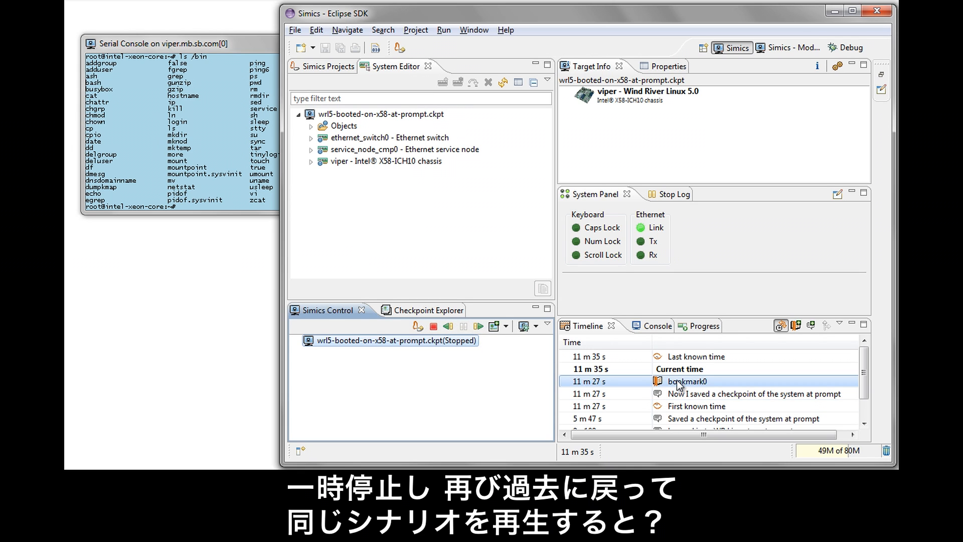
click(477, 326)
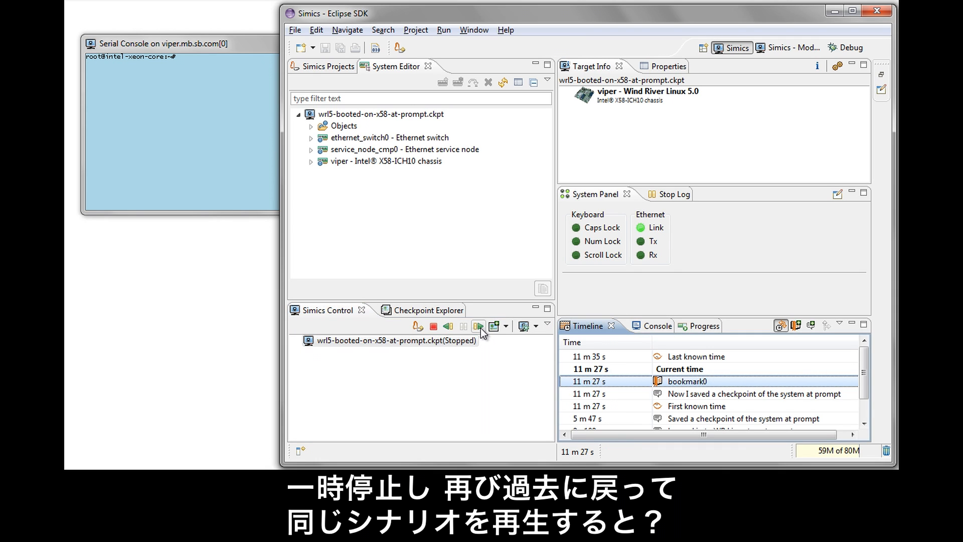
click(478, 326)
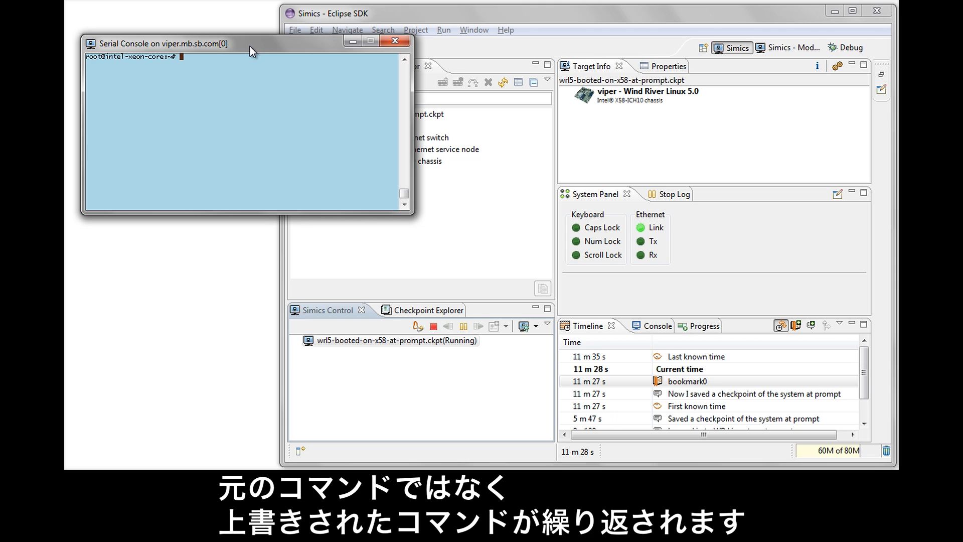
- Run ls /bin on the console, listing the intact /bin contents again
text(sd)
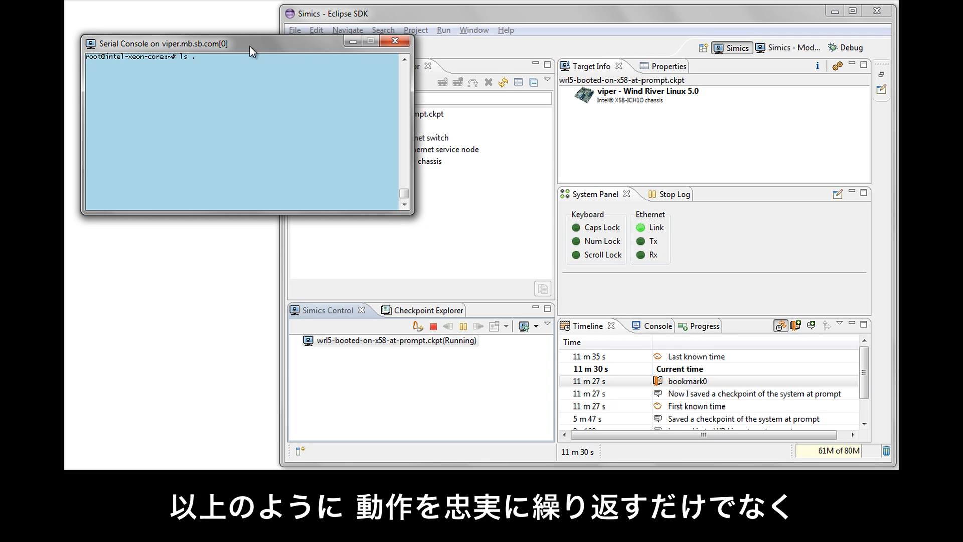
text(/b)
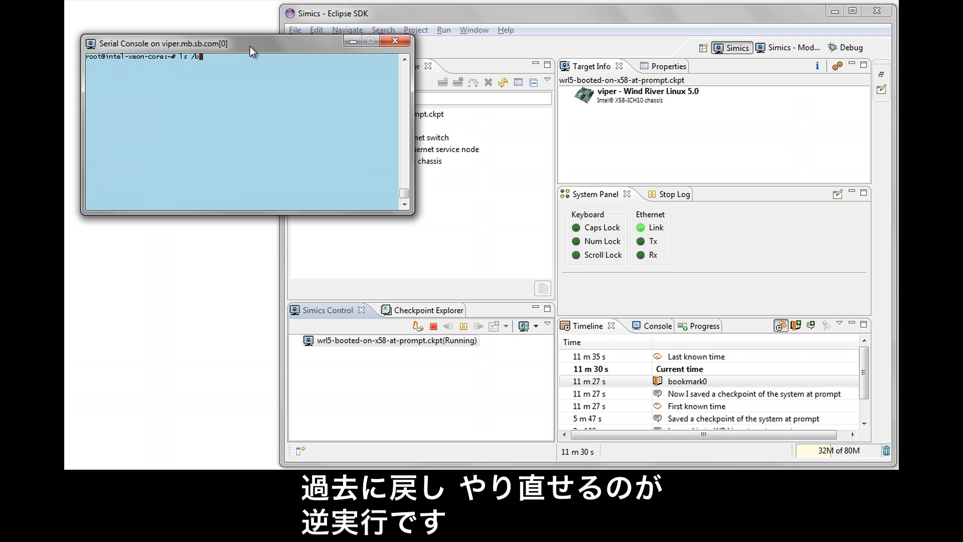
key(Return)
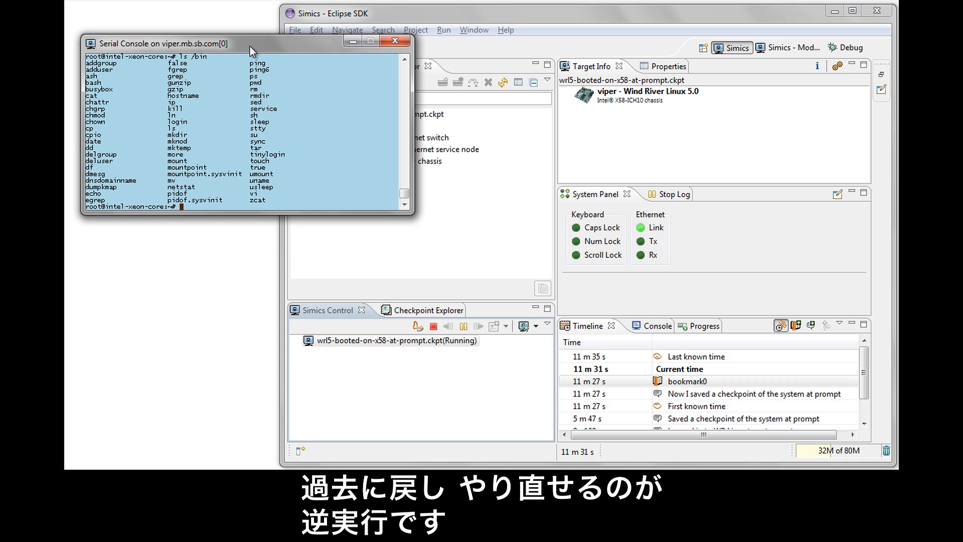
mouse_move(332, 240)
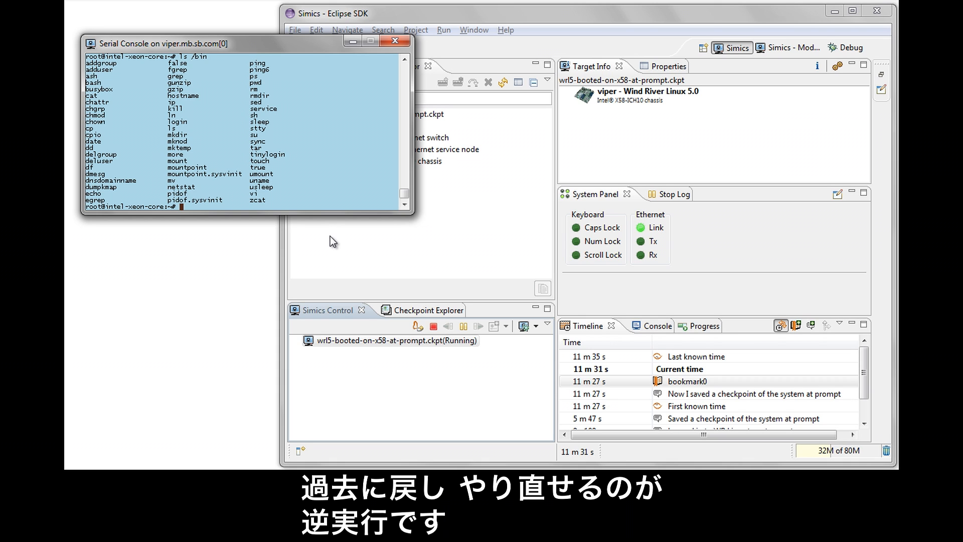